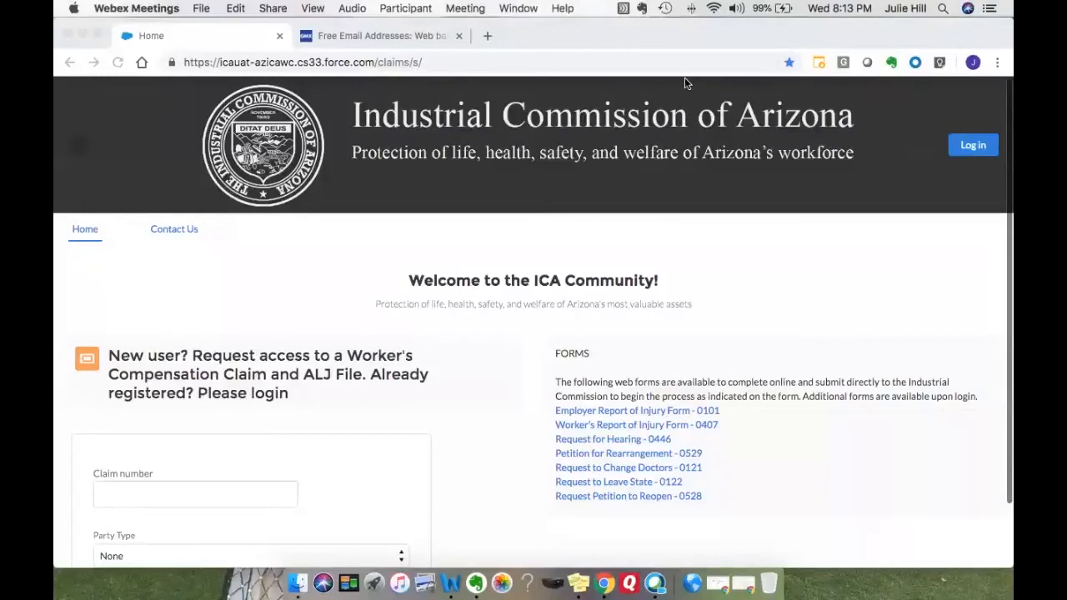
pyautogui.scroll(-3)
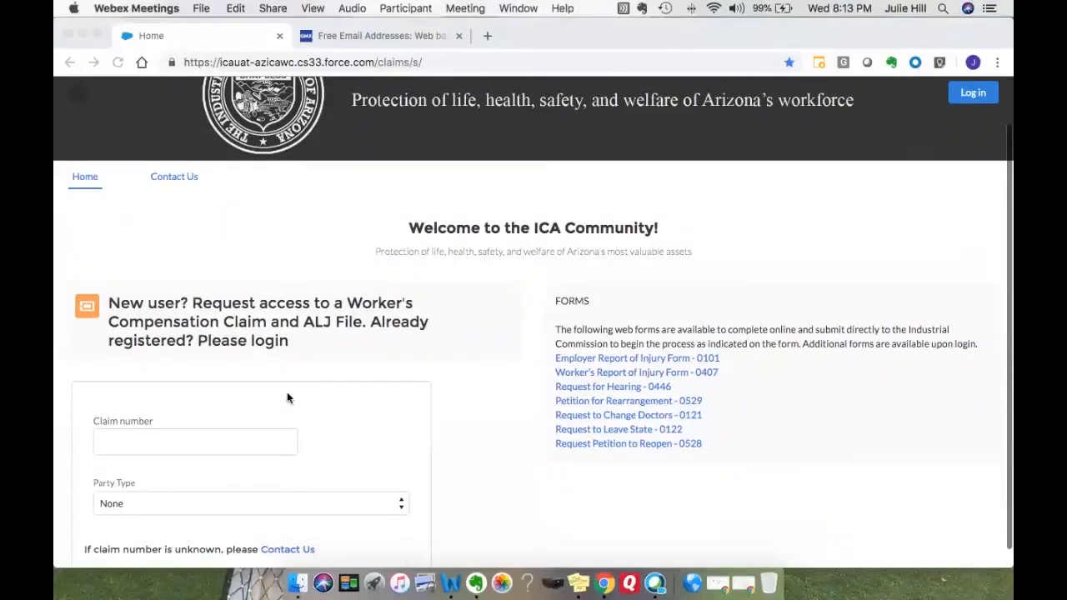
pyautogui.moveTo(283, 511)
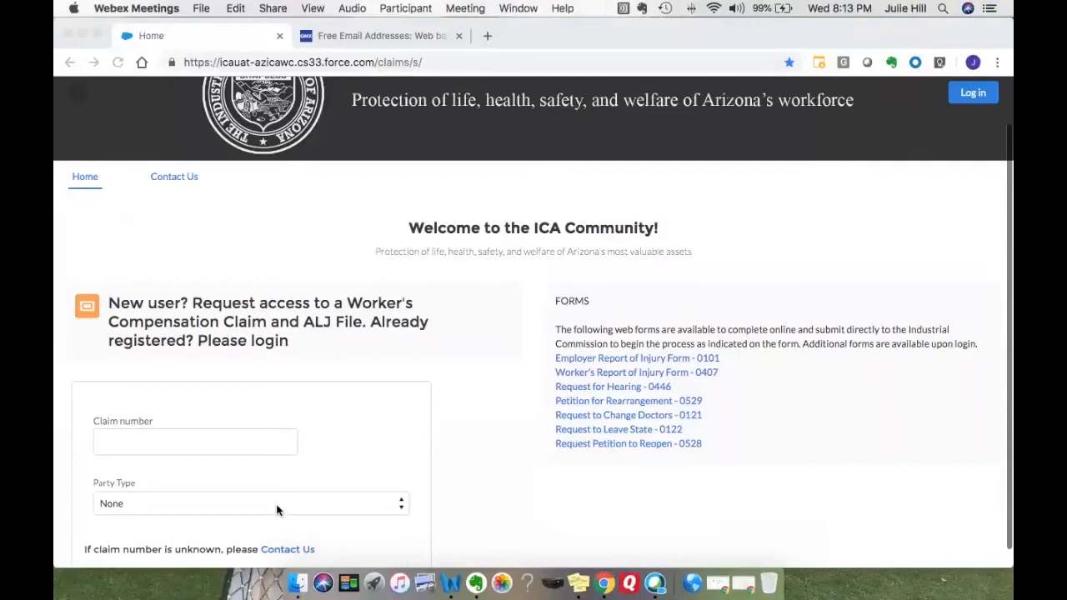
pyautogui.moveTo(455, 251)
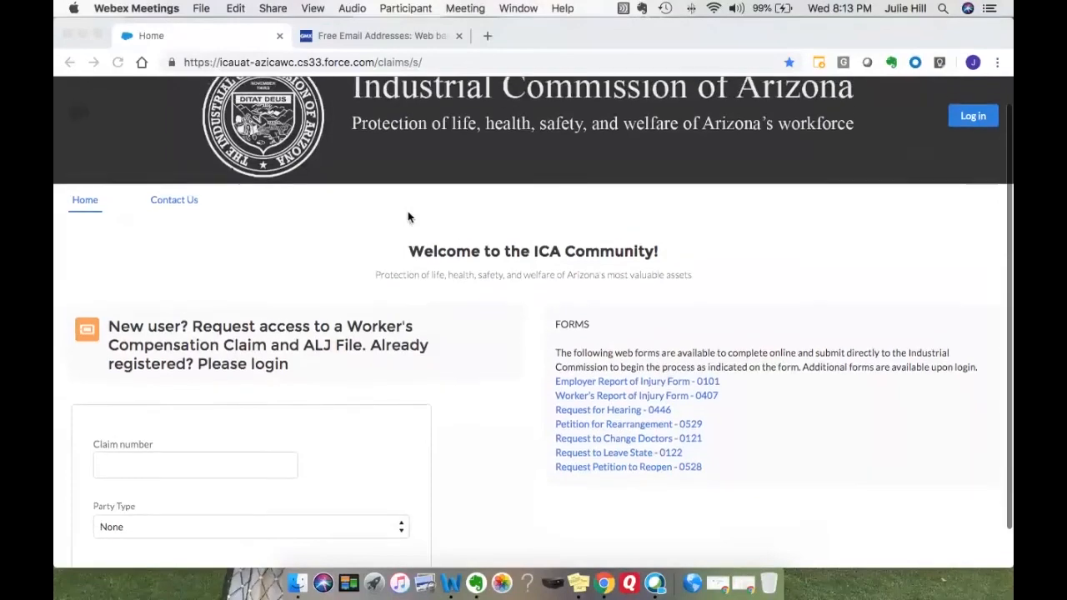
pyautogui.scroll(3)
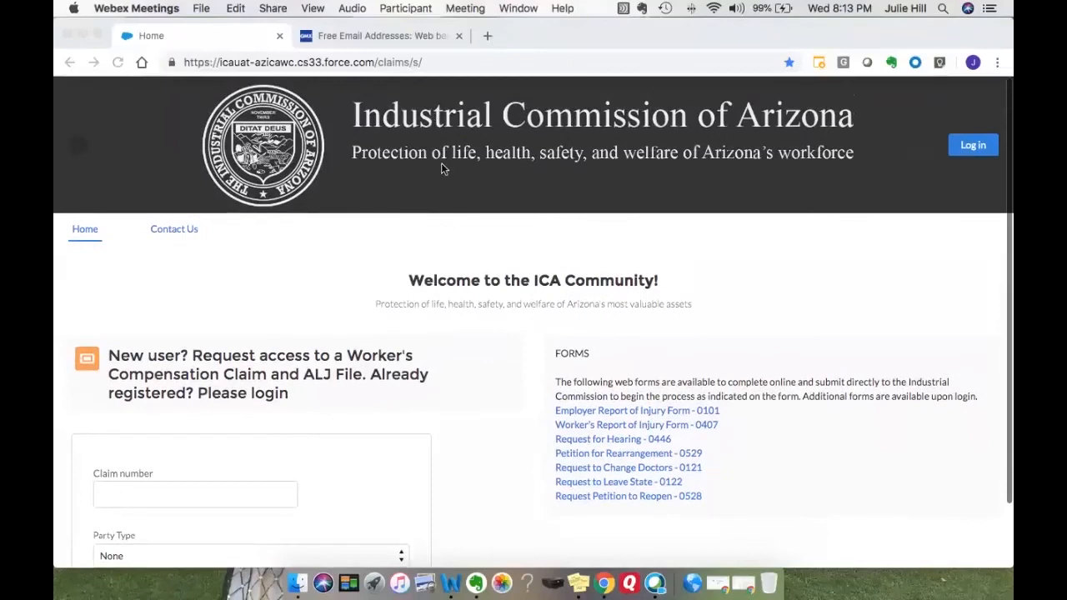
pyautogui.moveTo(440, 112)
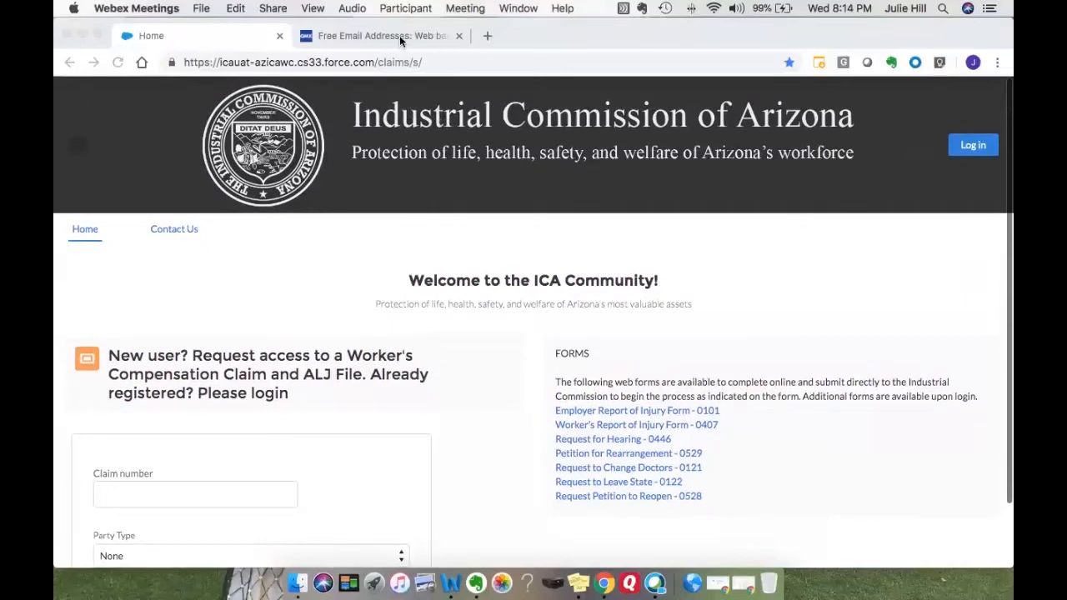
pyautogui.click(379, 35)
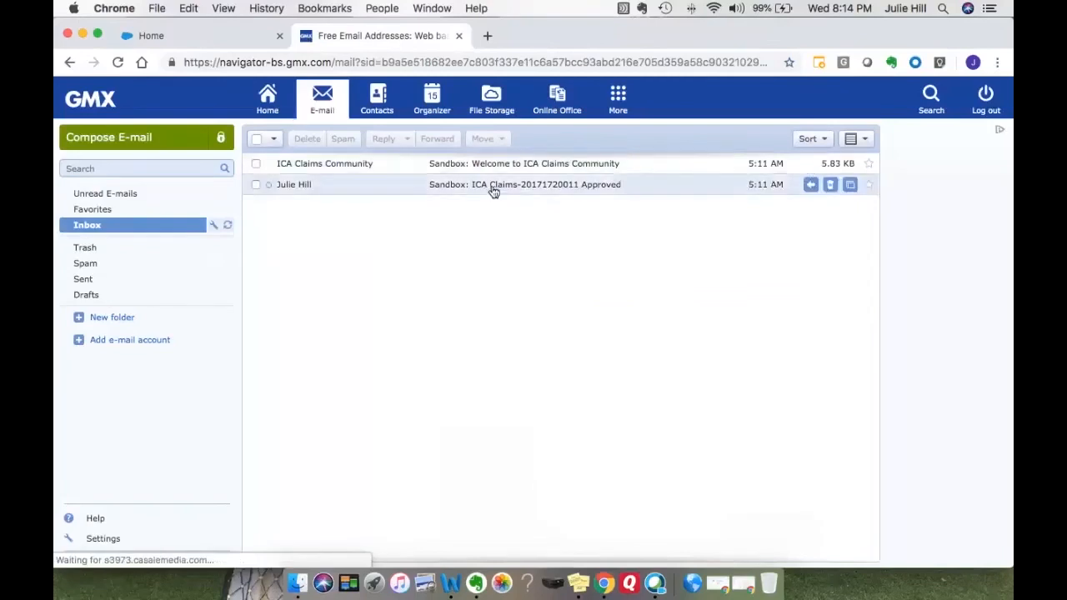
pyautogui.click(525, 184)
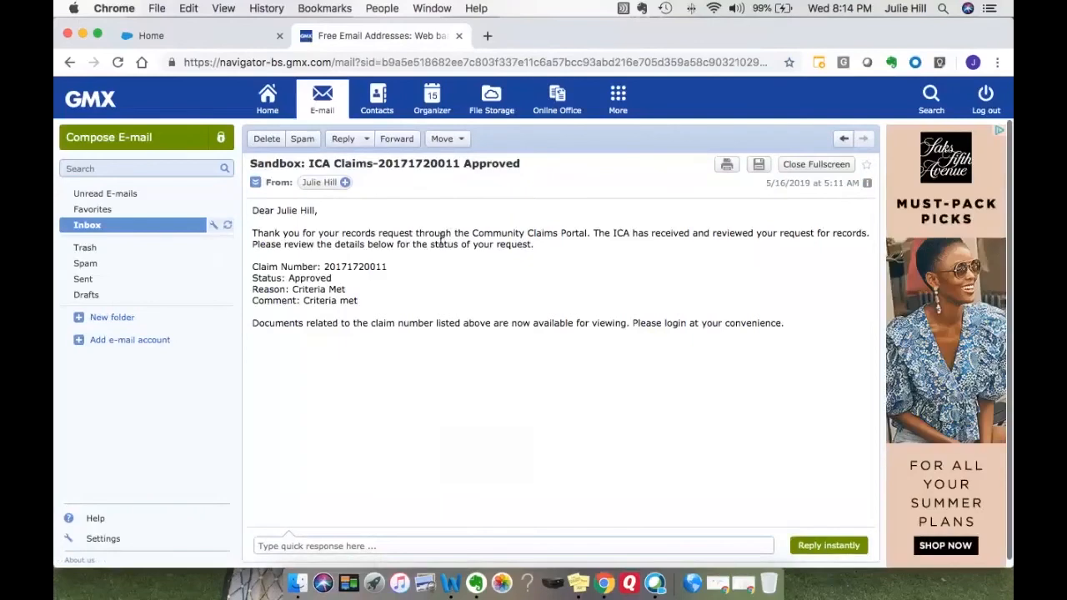
pyautogui.moveTo(390, 260)
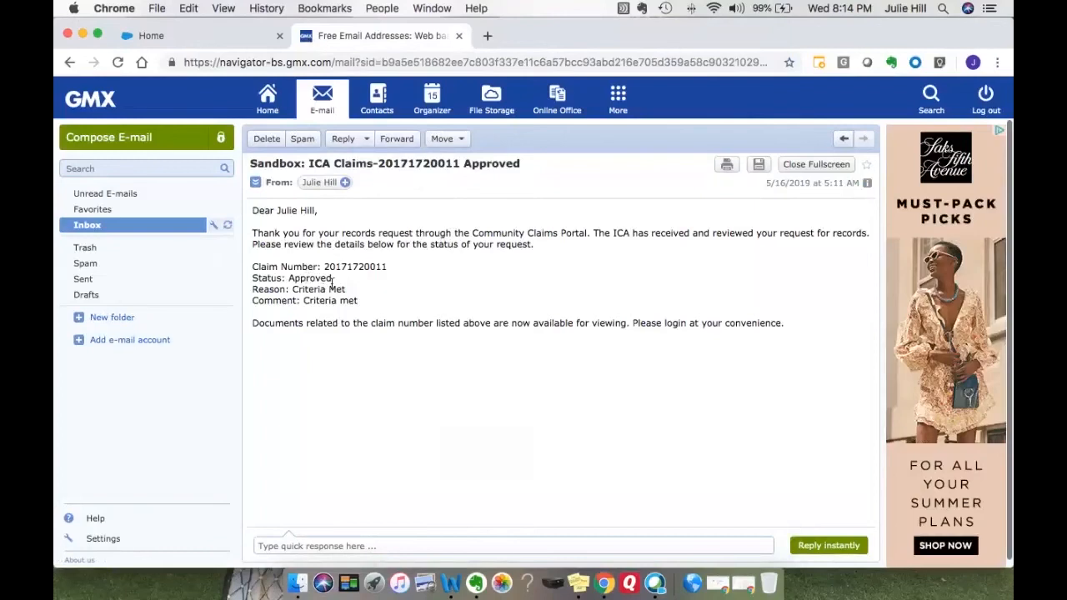
pyautogui.moveTo(350, 223)
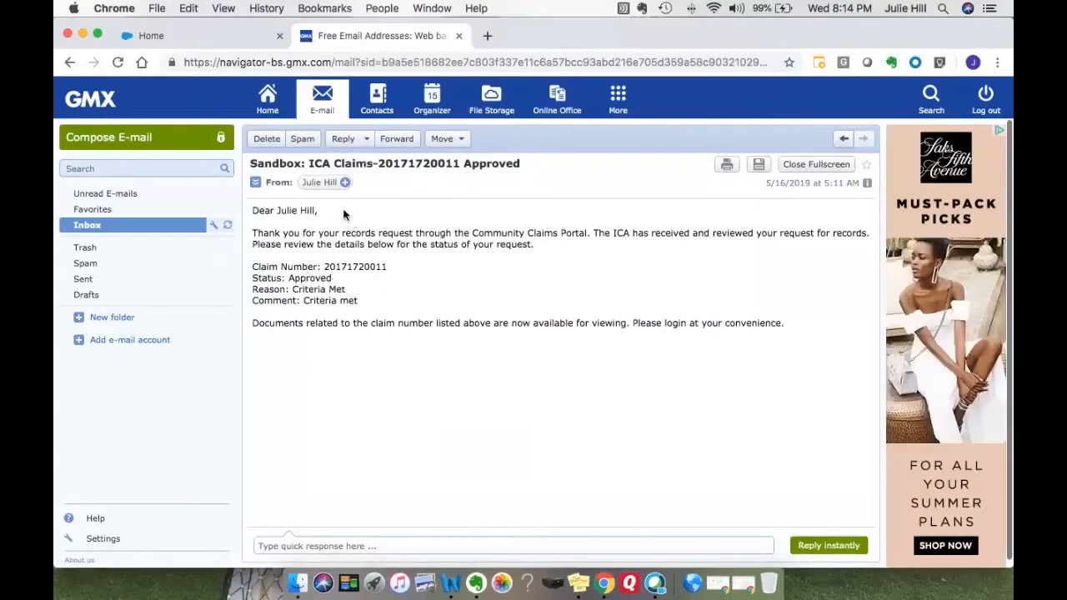
pyautogui.moveTo(66, 81)
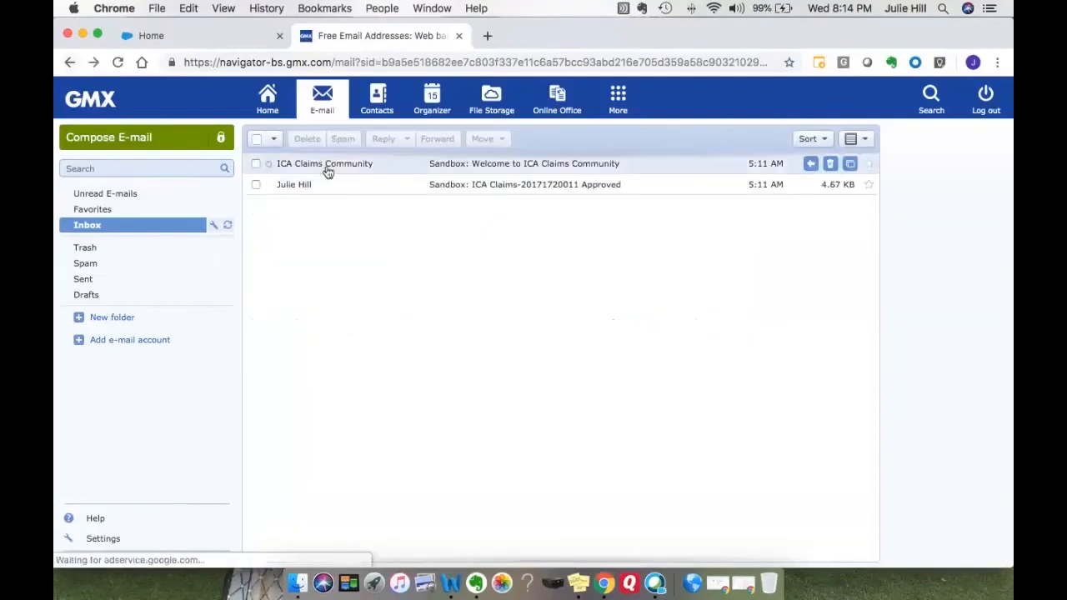
# Open the 'Sandbox: Welcome to ICA Claims Community' email with the set-password link.
pyautogui.click(324, 164)
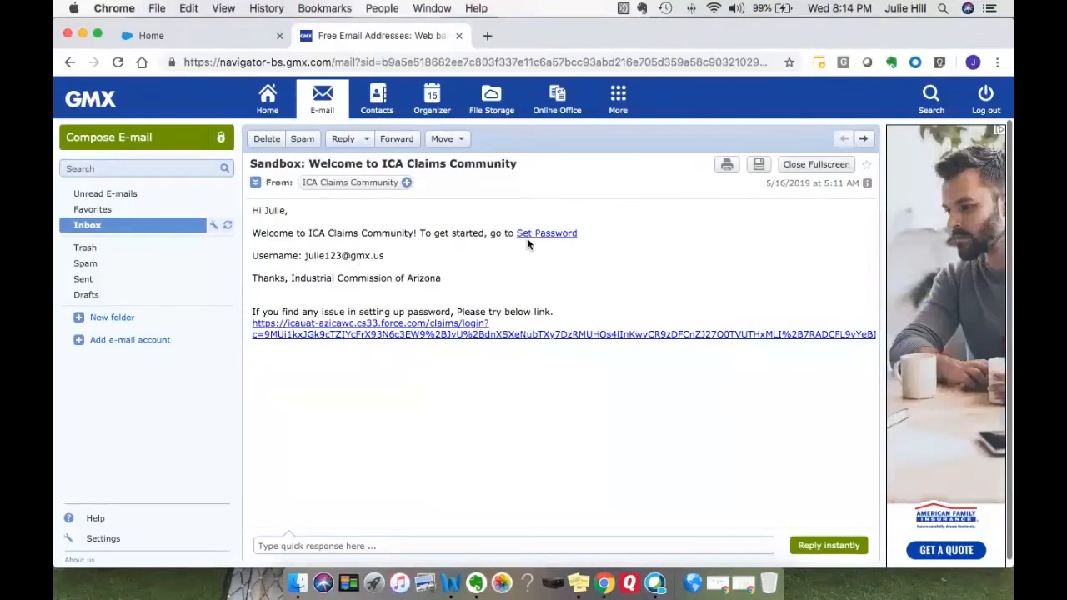
pyautogui.moveTo(406, 113)
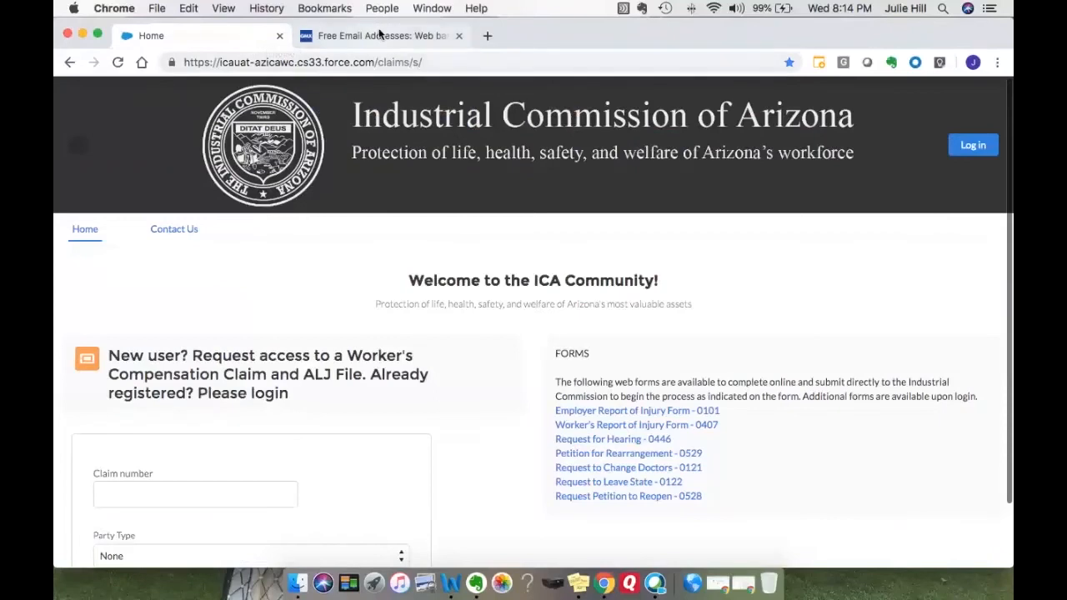
pyautogui.click(379, 35)
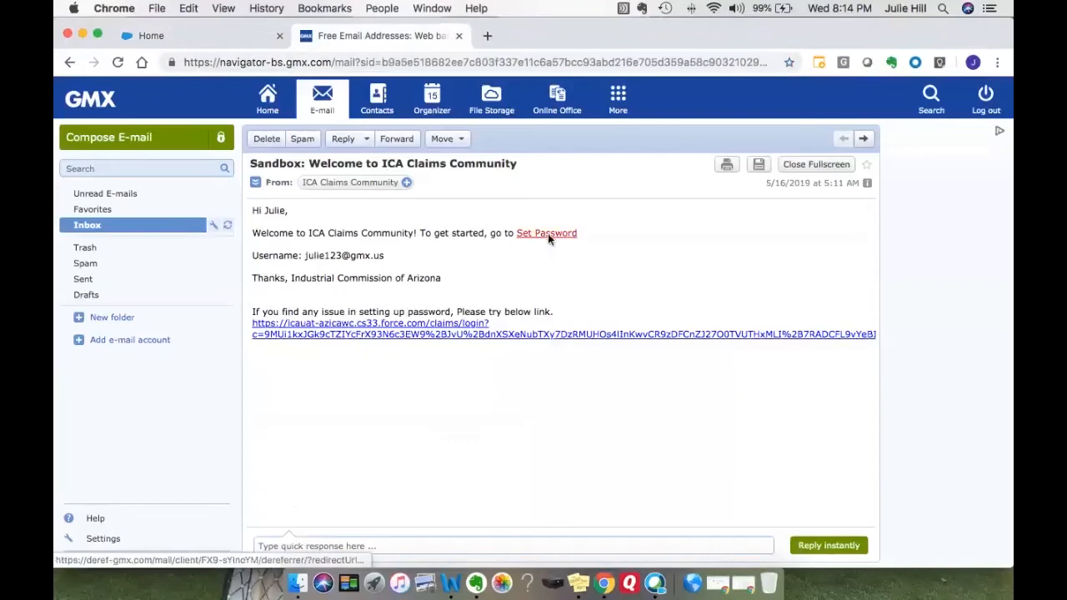
# Follow the Set Password link and submit a new confirmed password.
pyautogui.click(546, 232)
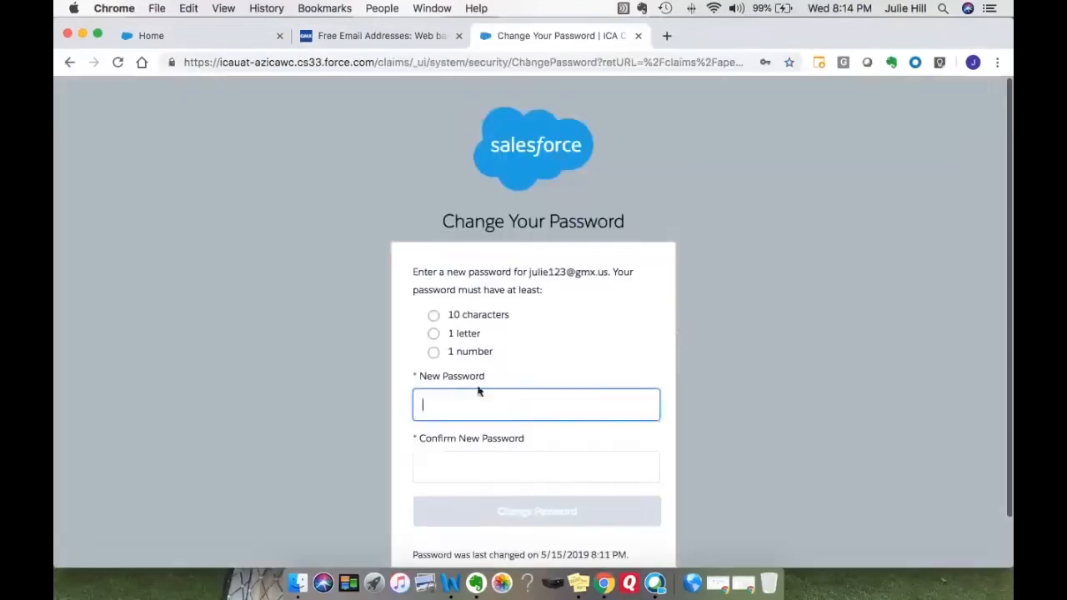
pyautogui.scroll(-3)
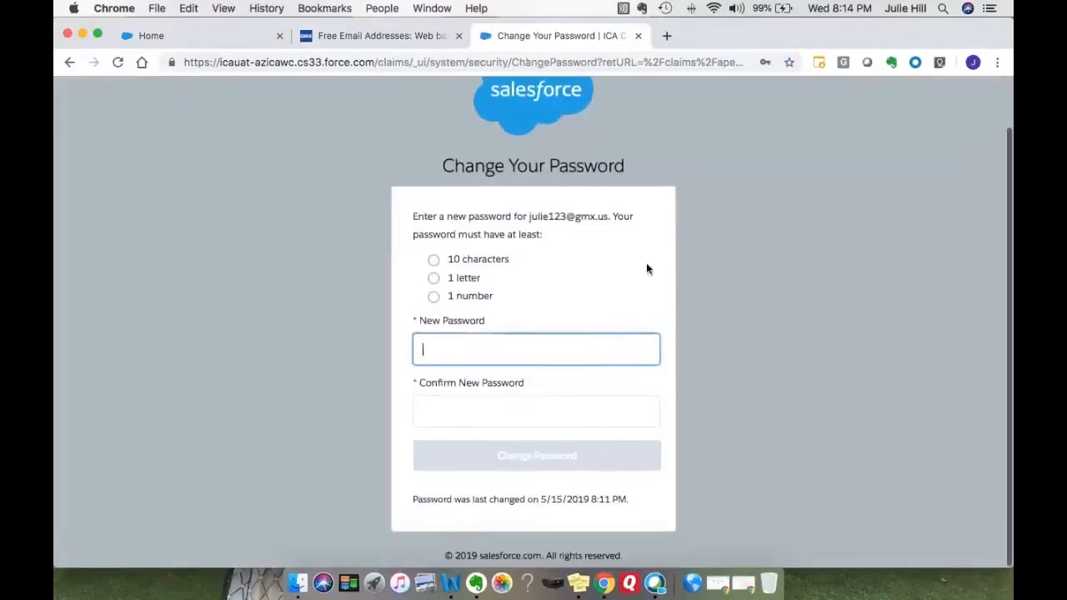
pyautogui.moveTo(679, 281)
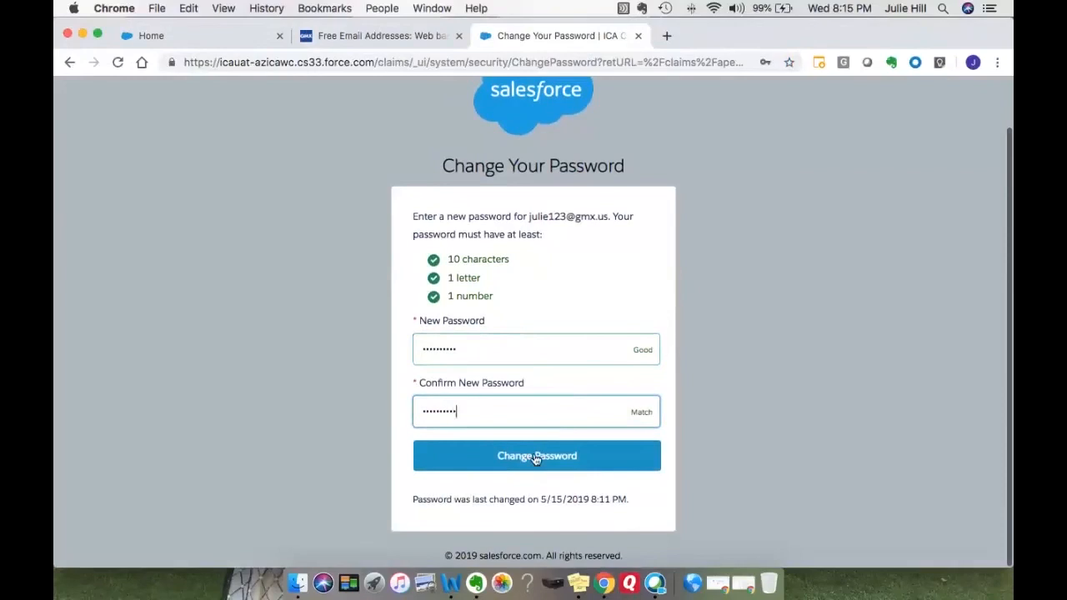
pyautogui.click(536, 455)
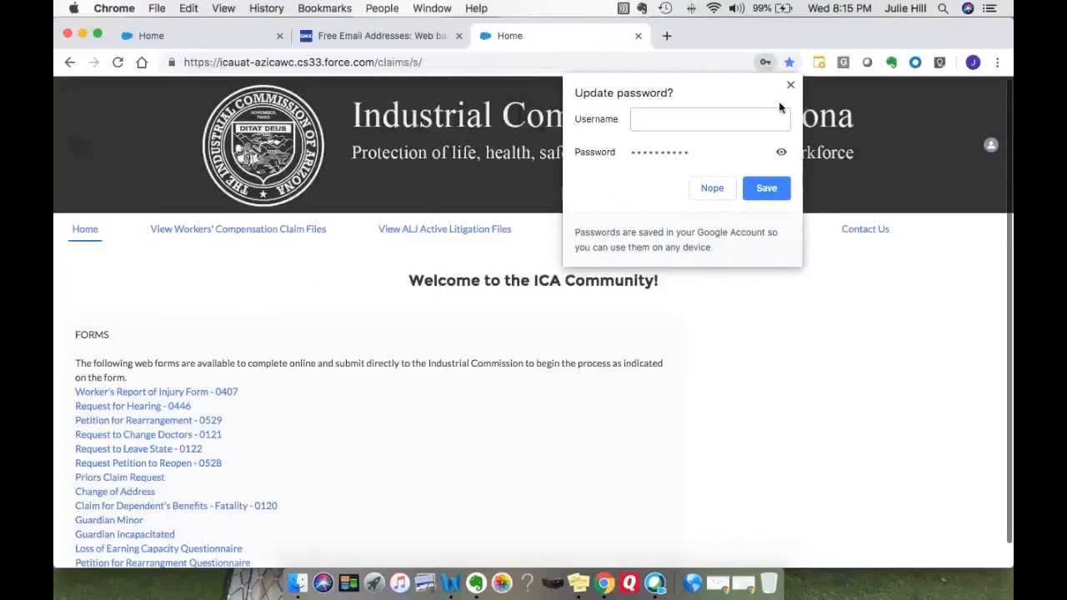
# Decline saving the browser password and go to View Workers' Compensation Claim Files.
pyautogui.click(790, 85)
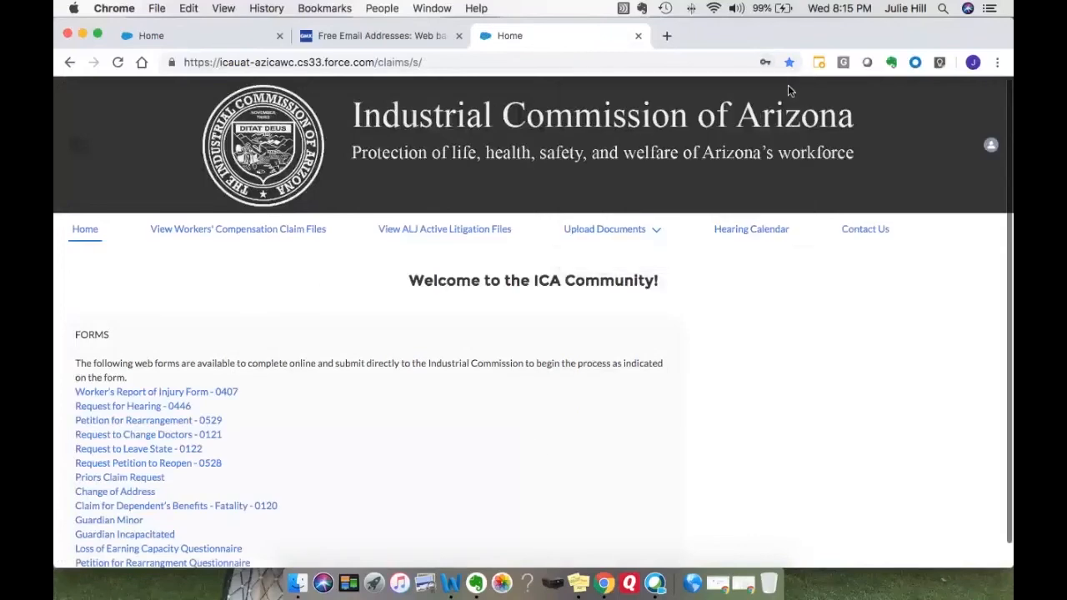
pyautogui.moveTo(664, 316)
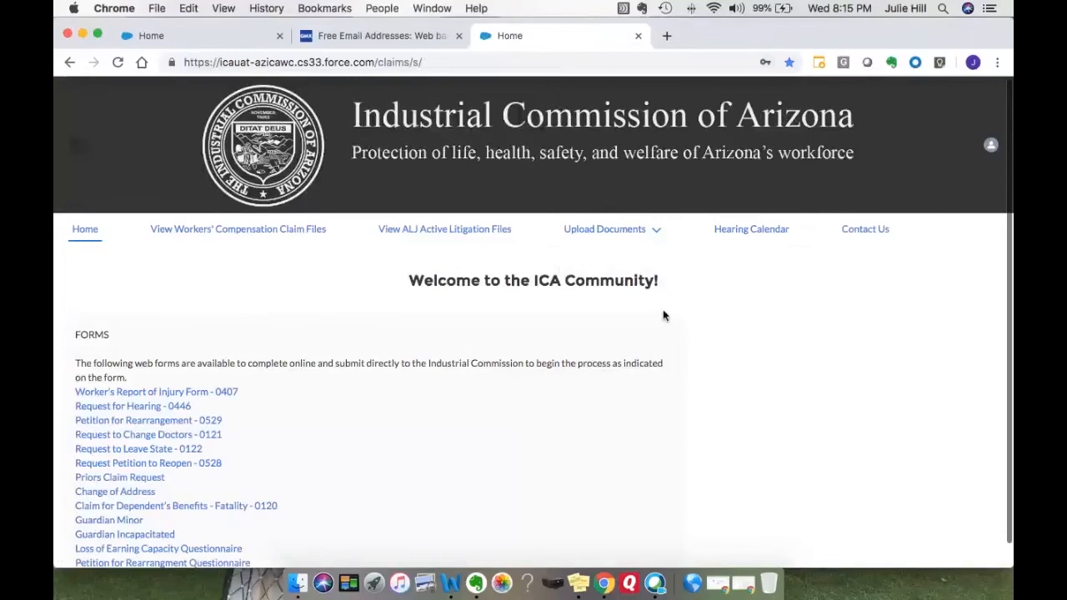
pyautogui.moveTo(650, 315)
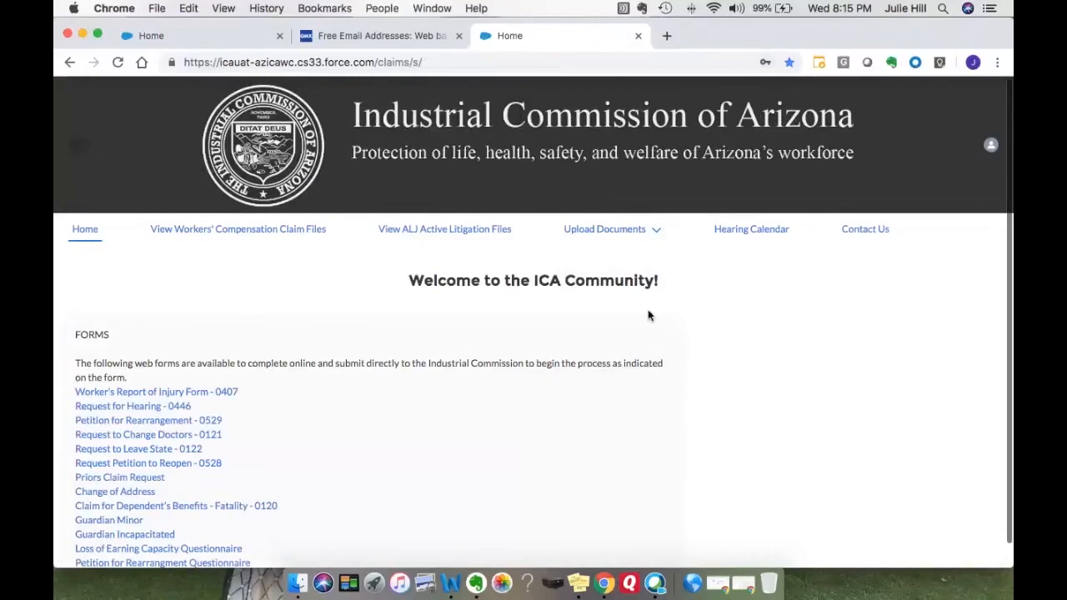
pyautogui.moveTo(240, 307)
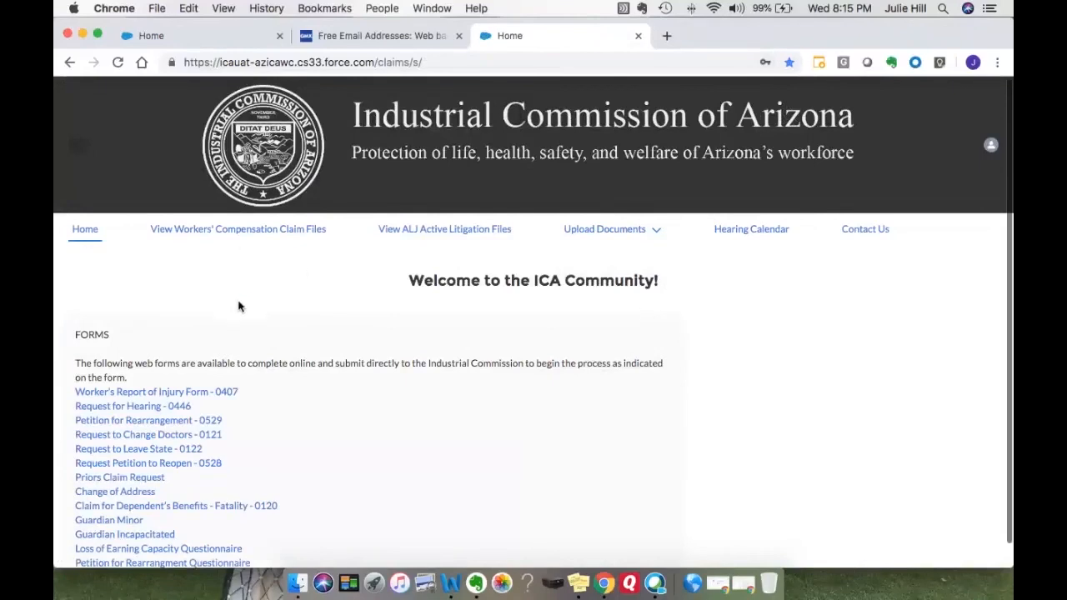
pyautogui.moveTo(254, 382)
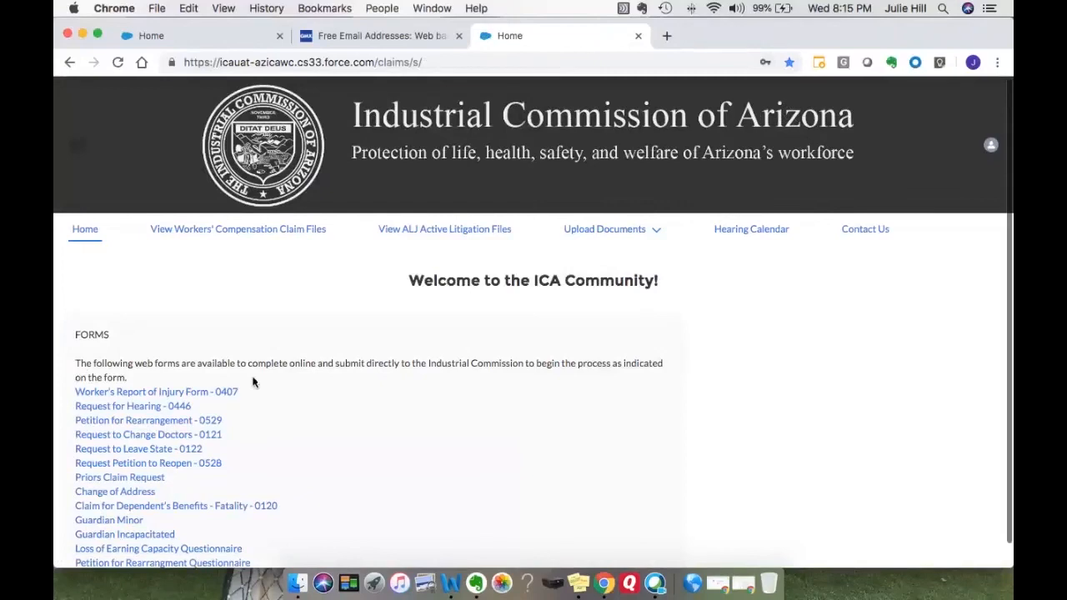
pyautogui.moveTo(313, 504)
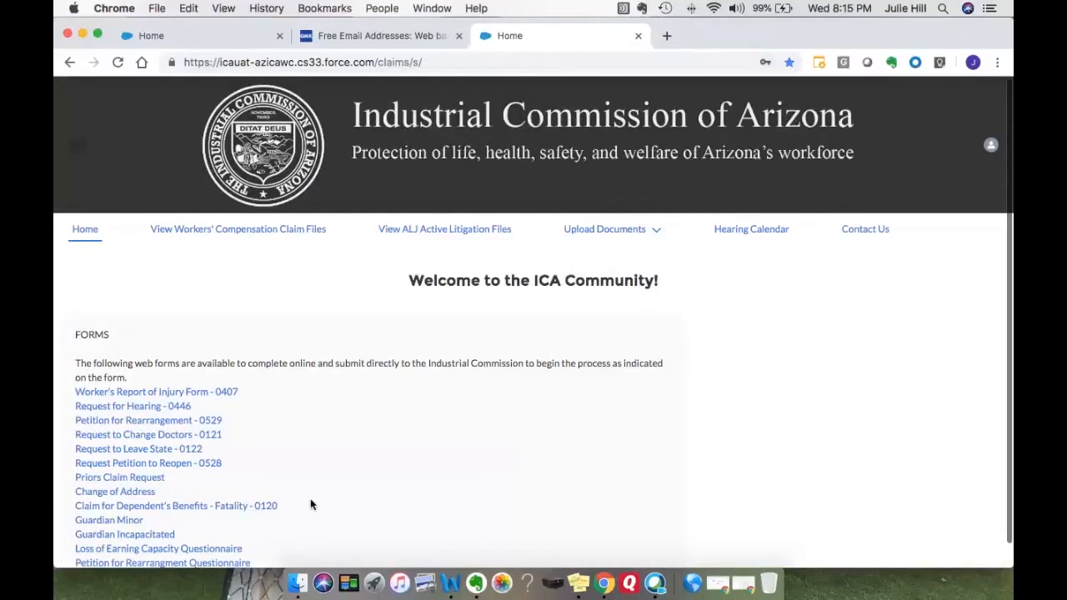
pyautogui.moveTo(304, 504)
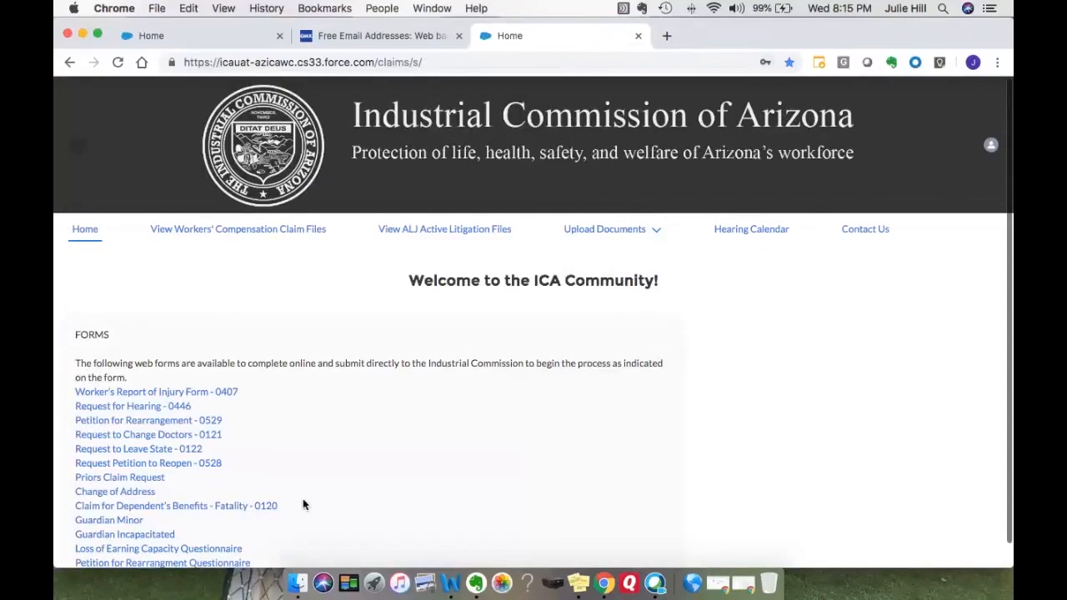
pyautogui.moveTo(402, 523)
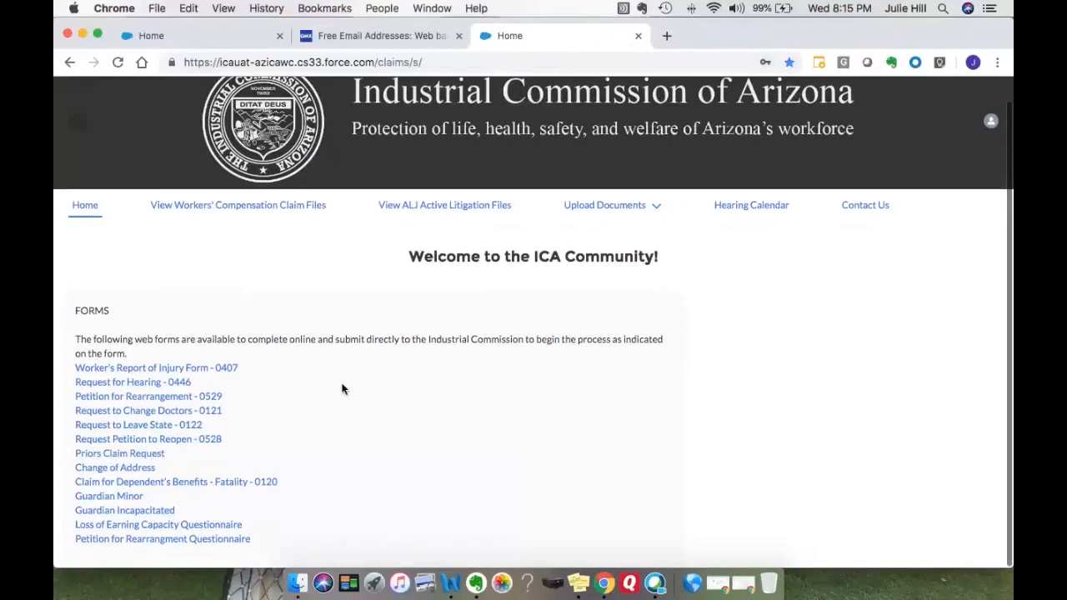
pyautogui.click(238, 205)
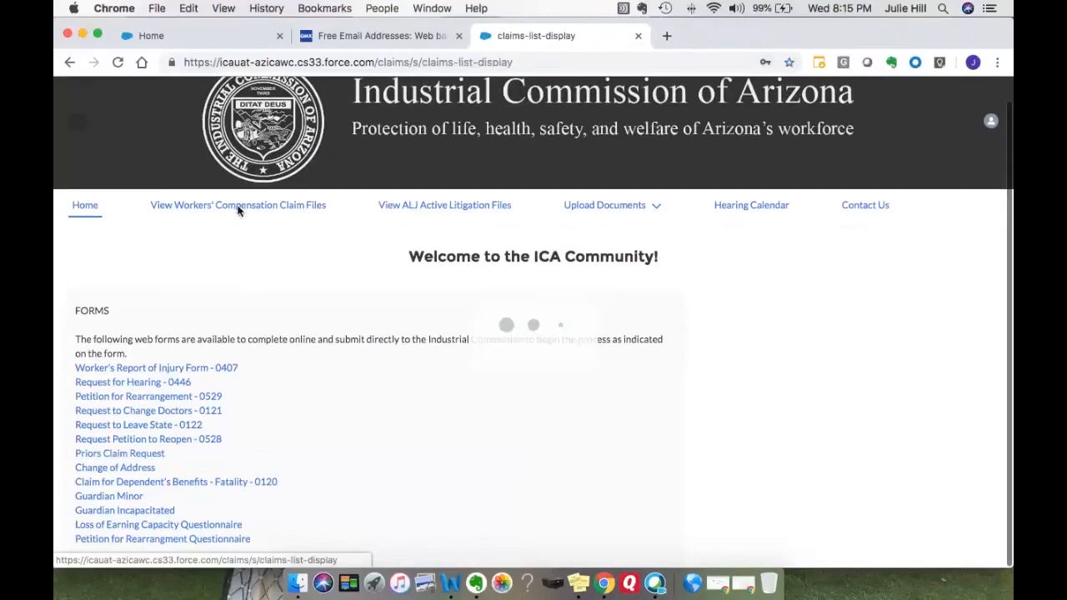
# Load the Workers' Compensation Claim Files list showing the TEST COA claim.
pyautogui.click(237, 205)
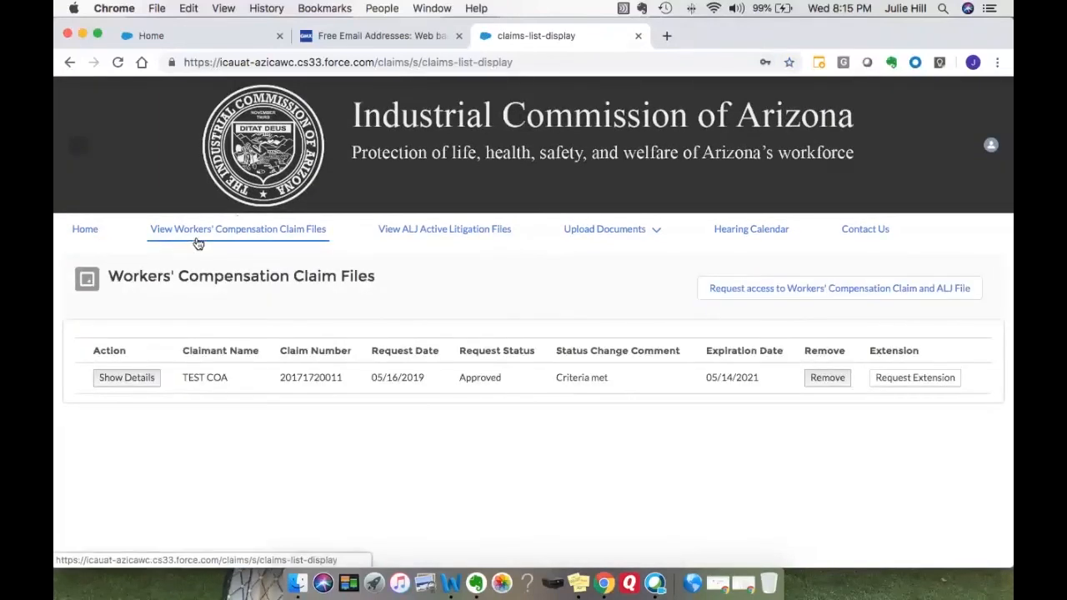
pyautogui.moveTo(240, 375)
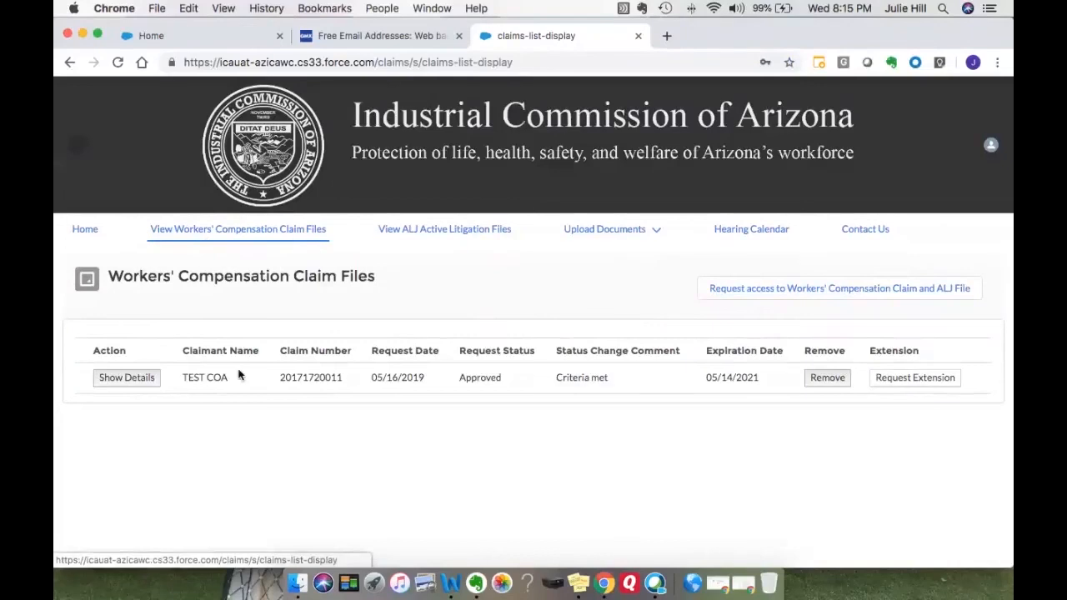
pyautogui.moveTo(229, 386)
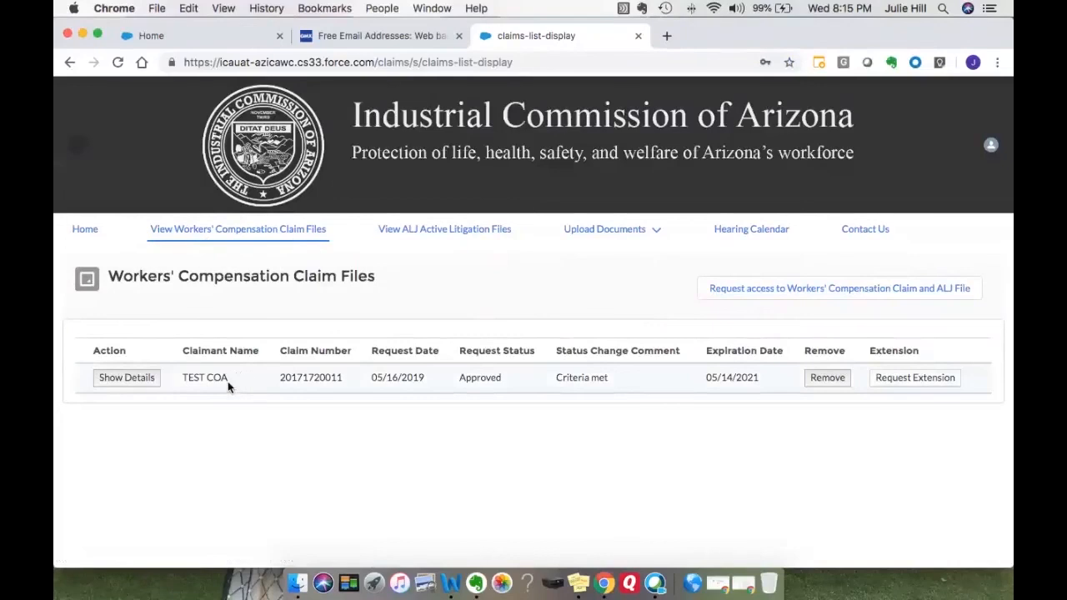
pyautogui.moveTo(427, 390)
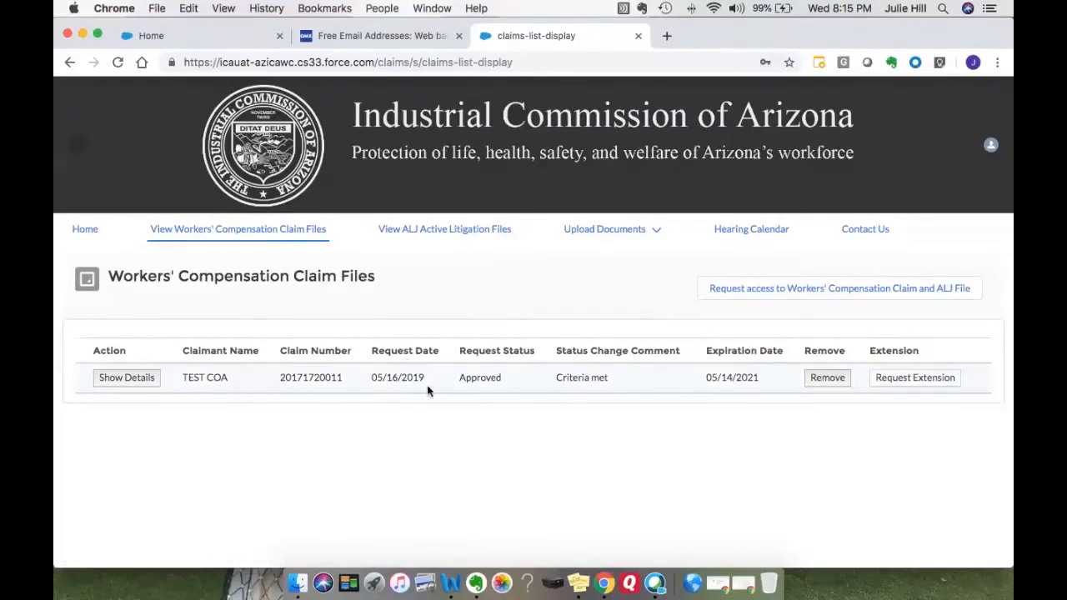
pyautogui.moveTo(562, 394)
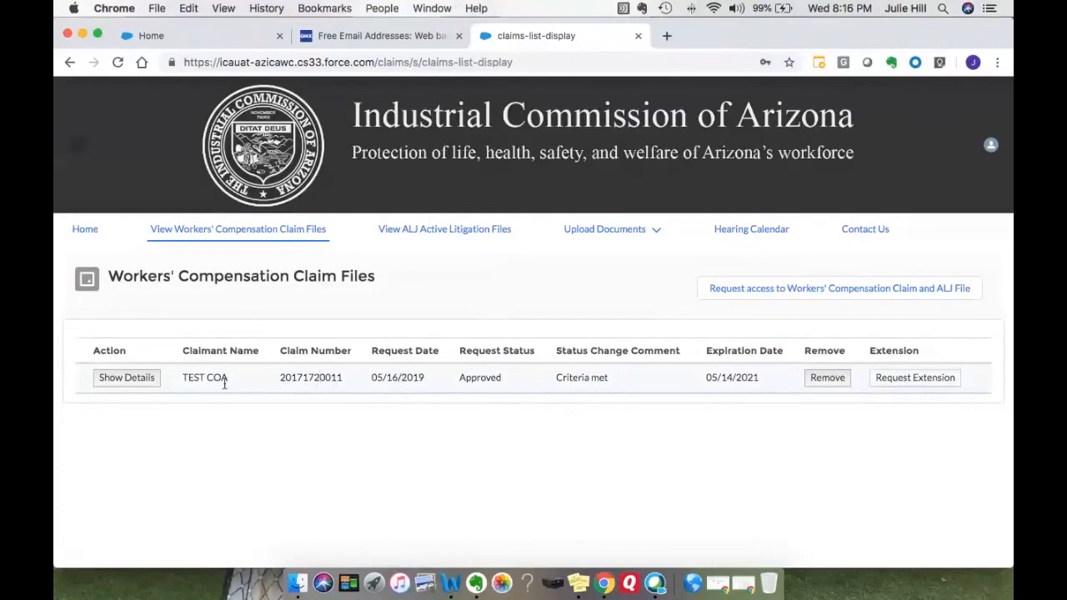
pyautogui.moveTo(125, 381)
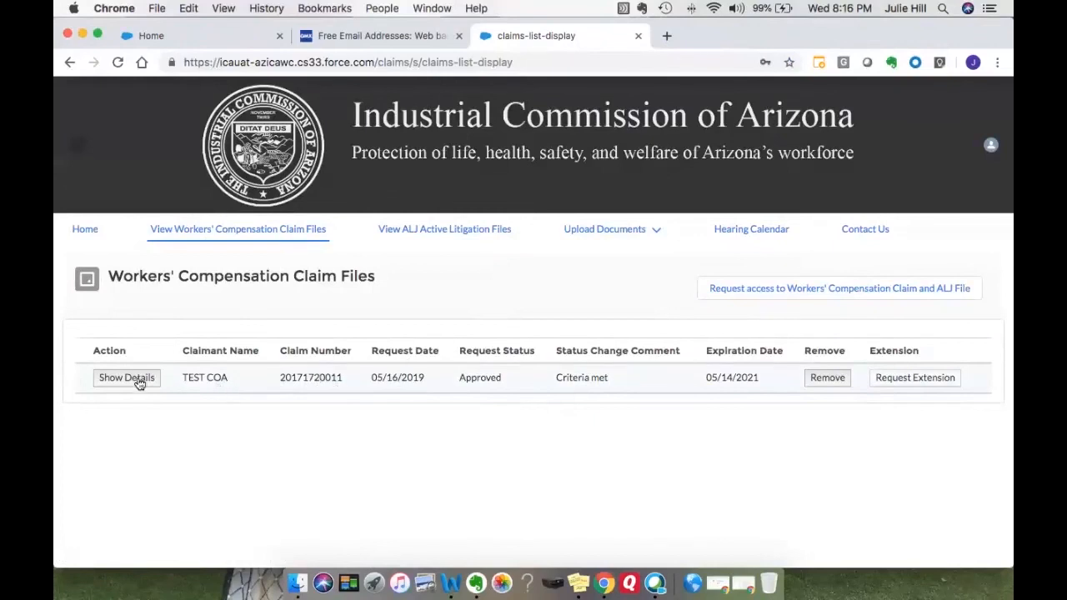
pyautogui.click(126, 378)
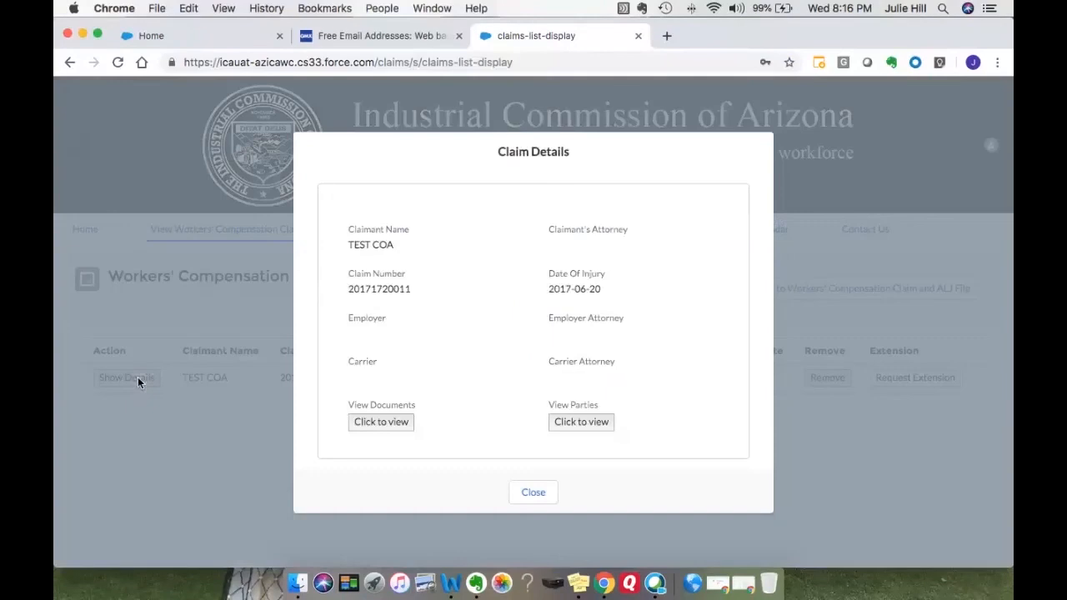
pyautogui.moveTo(415, 278)
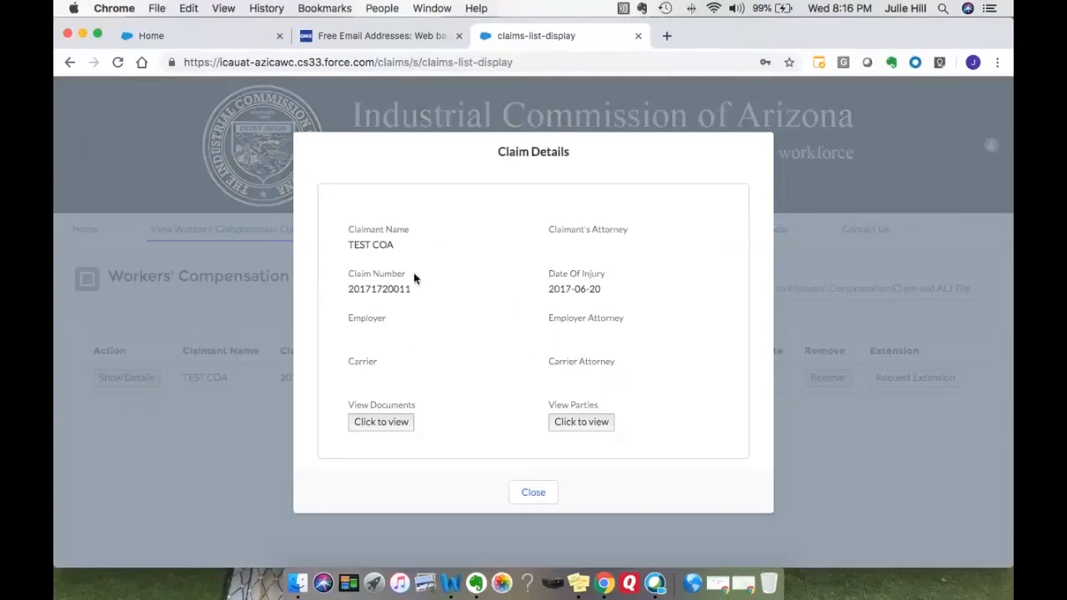
pyautogui.moveTo(387, 340)
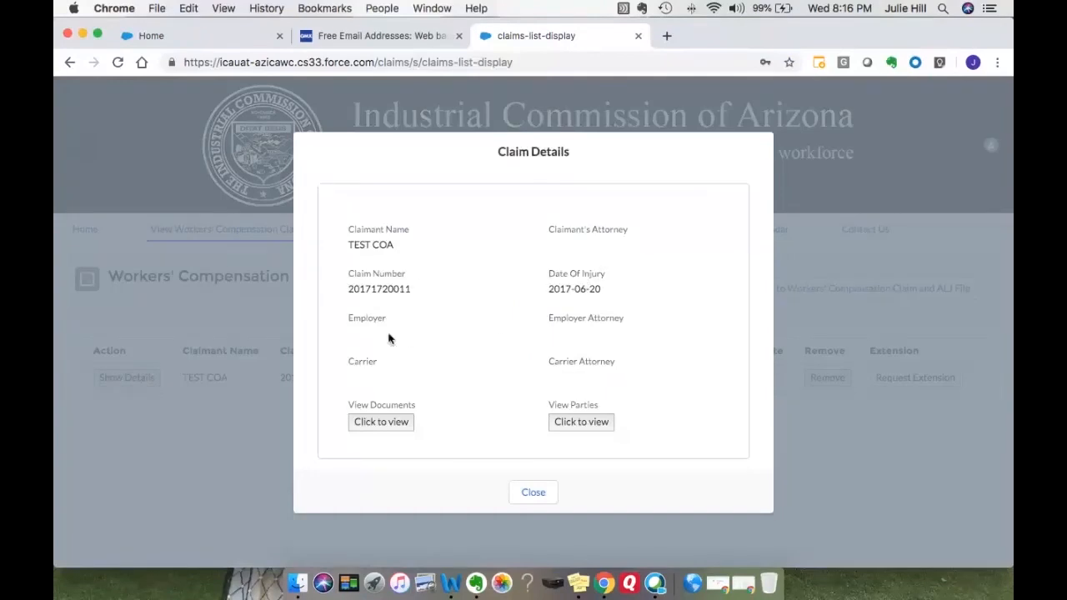
pyautogui.moveTo(388, 437)
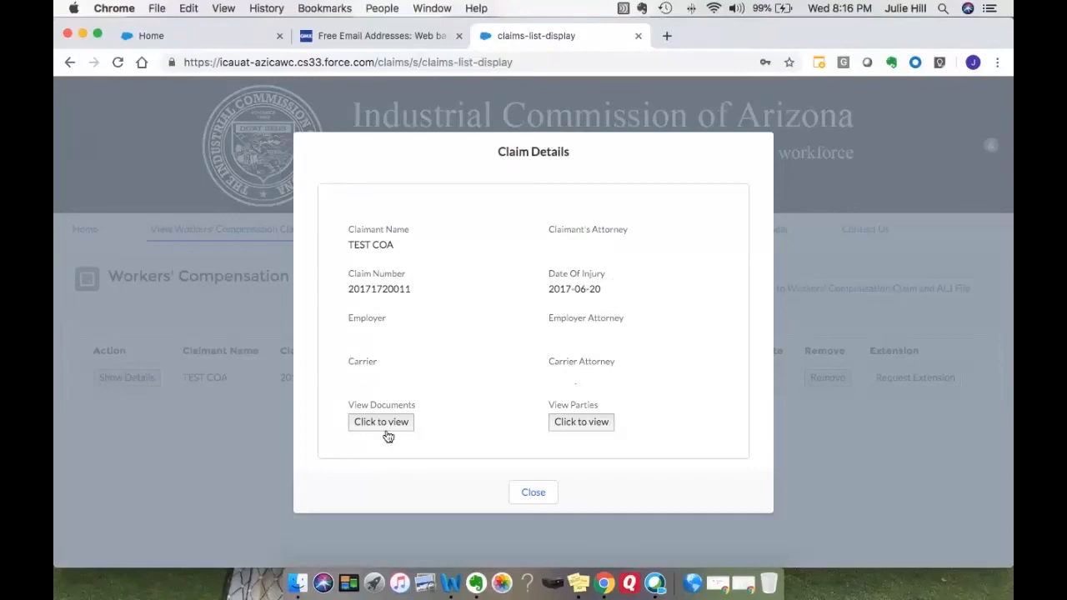
pyautogui.moveTo(581, 422)
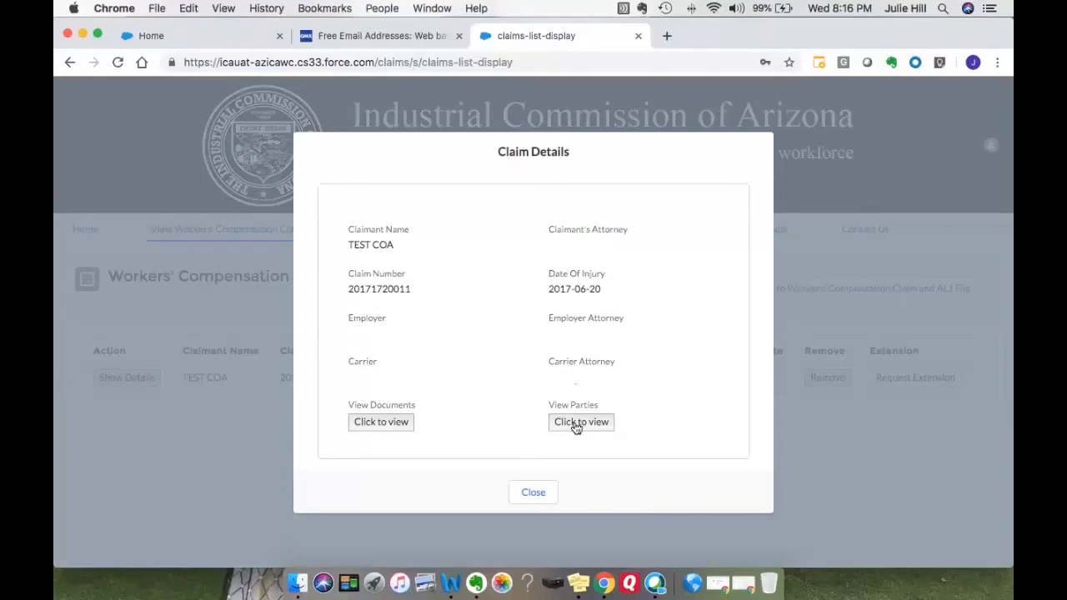
pyautogui.click(581, 421)
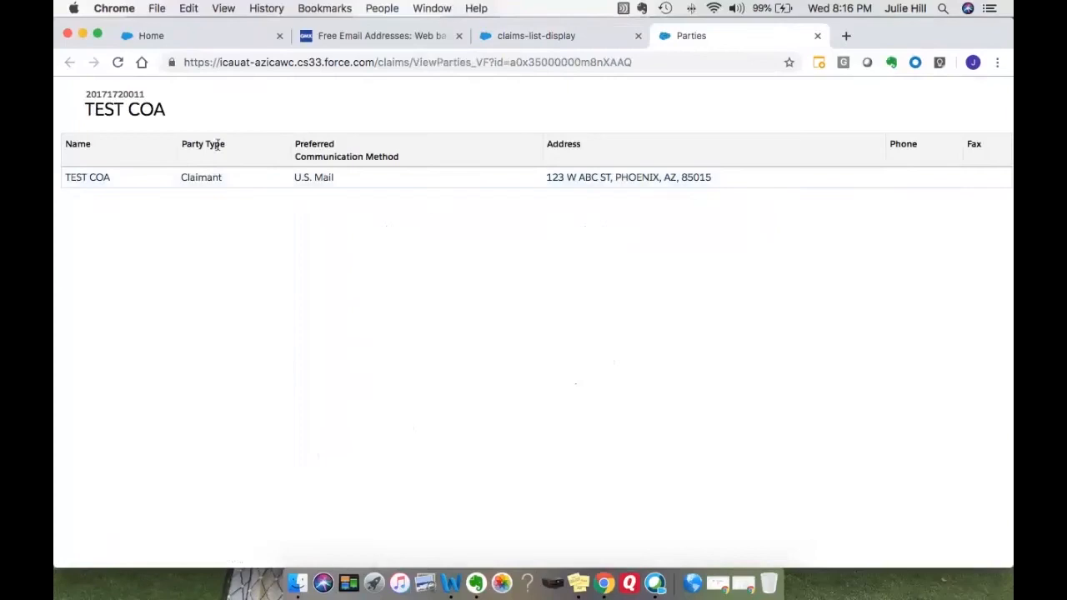
pyautogui.moveTo(585, 207)
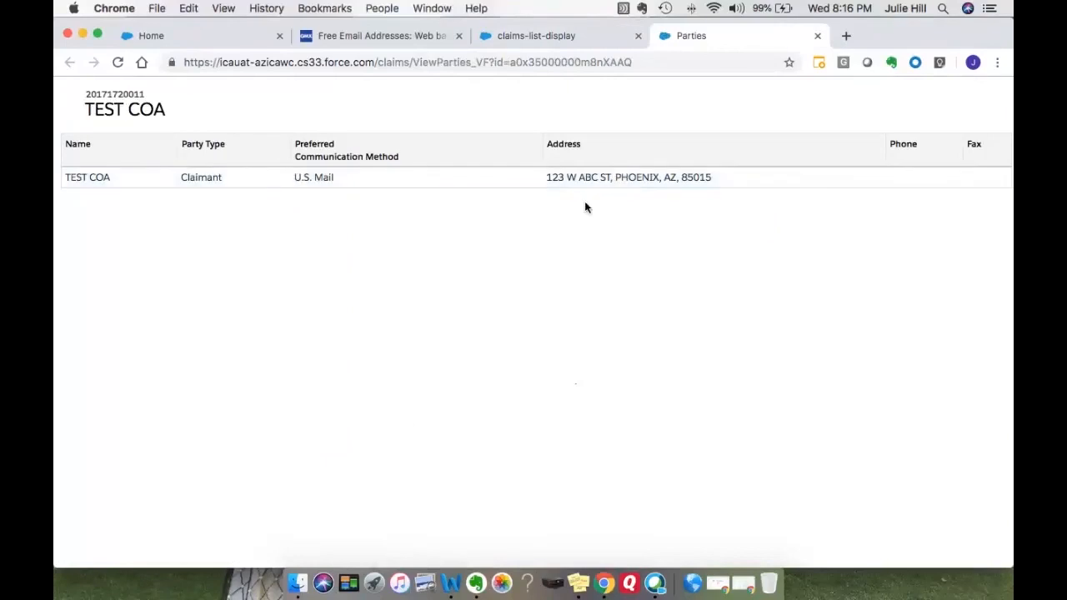
pyautogui.moveTo(260, 222)
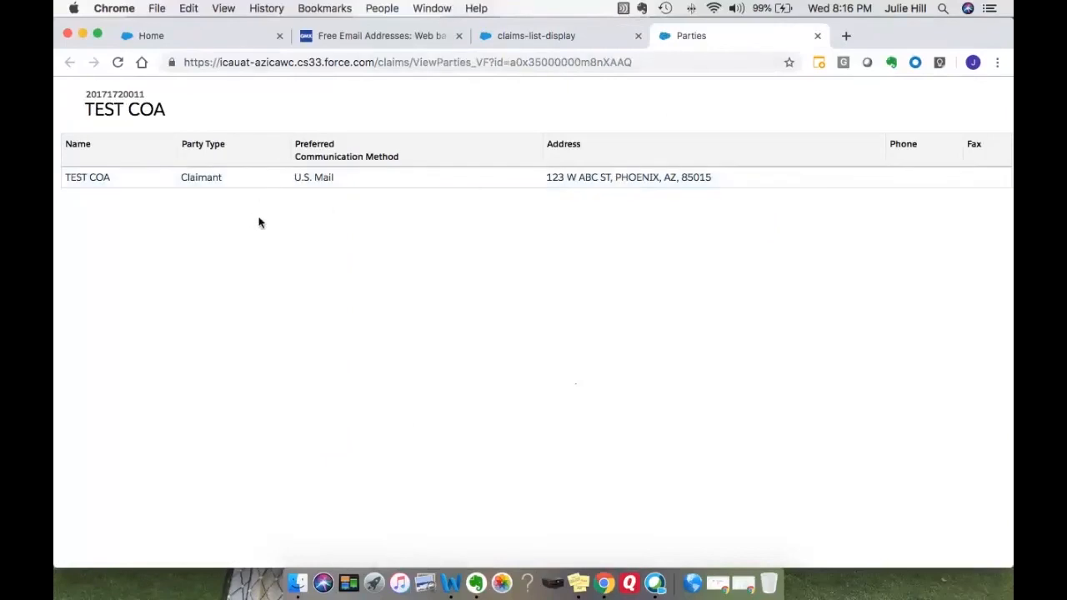
pyautogui.moveTo(334, 214)
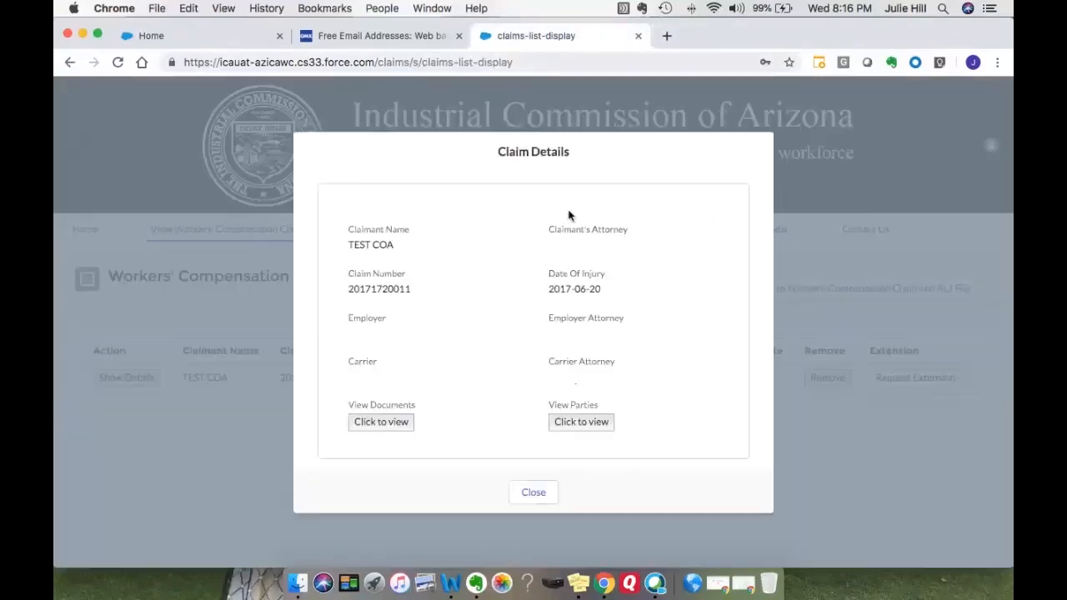
# View the claim's documents and scroll through the 2027-document table.
pyautogui.click(381, 422)
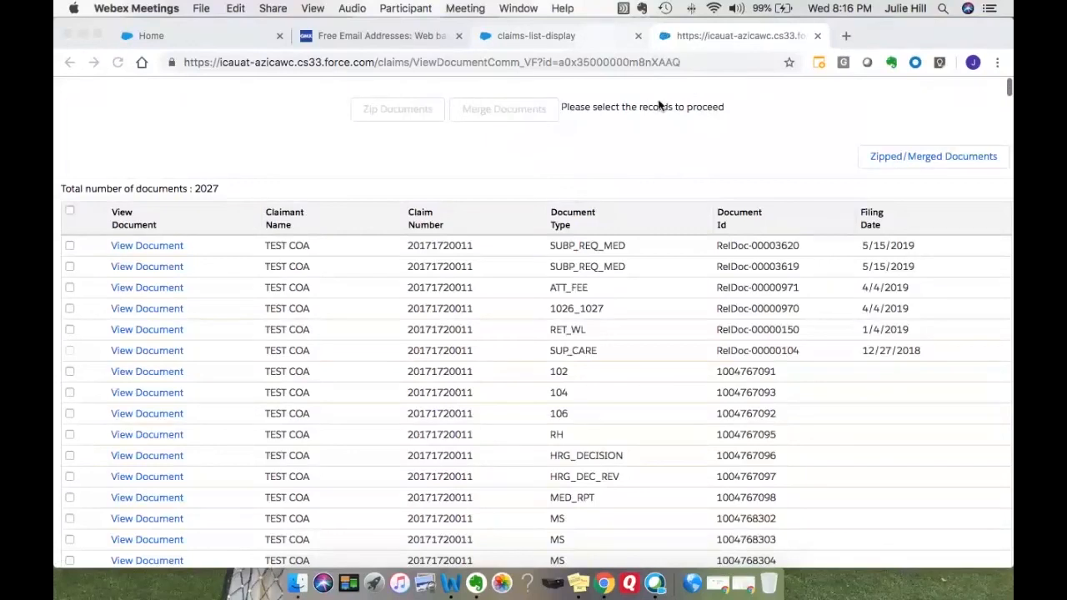
pyautogui.moveTo(225, 215)
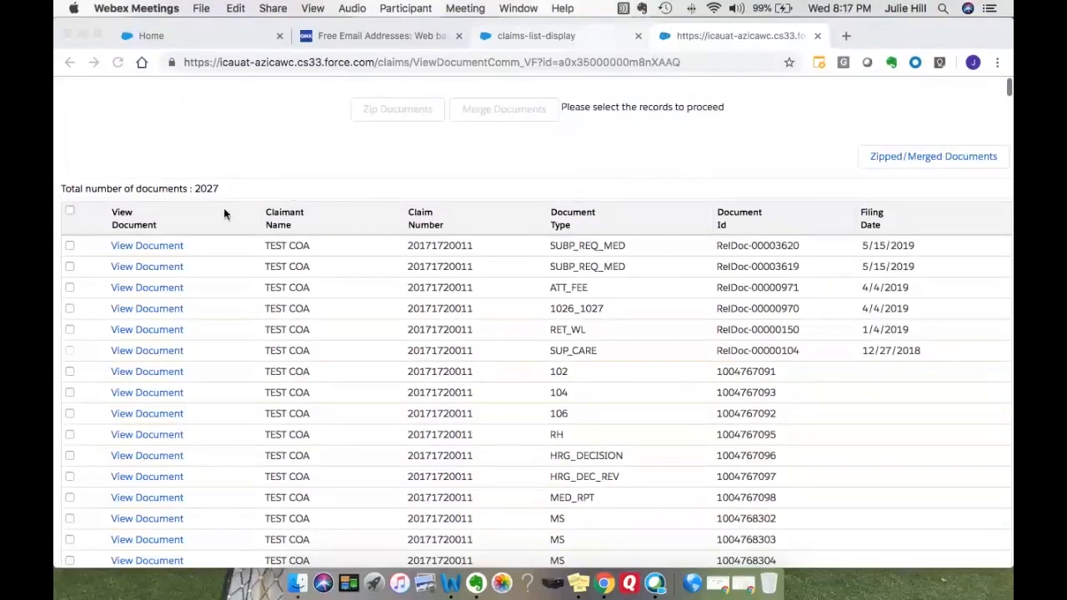
pyautogui.moveTo(213, 206)
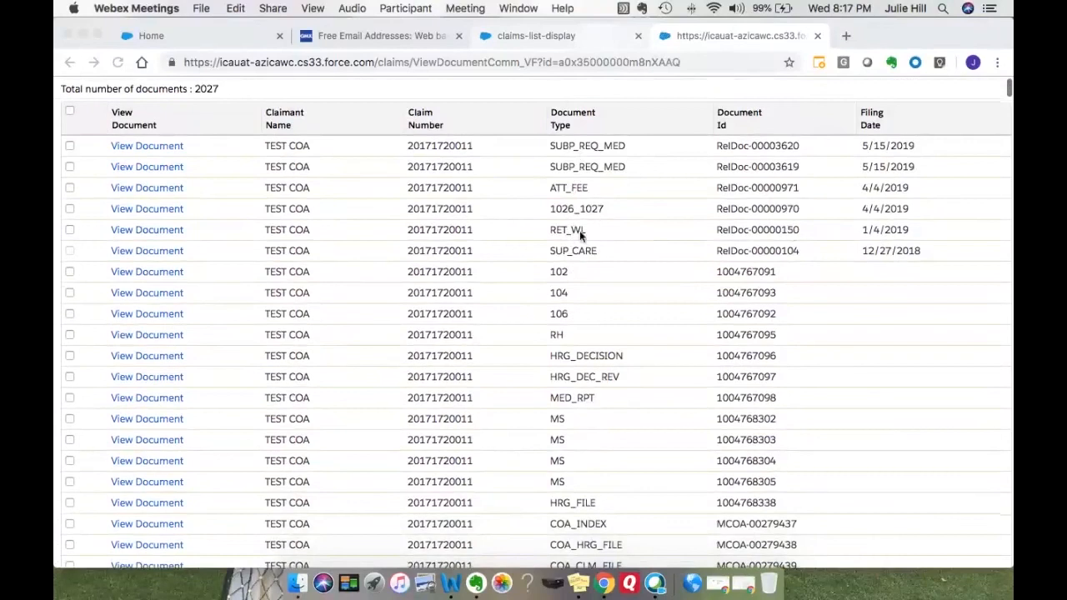
pyautogui.scroll(-3)
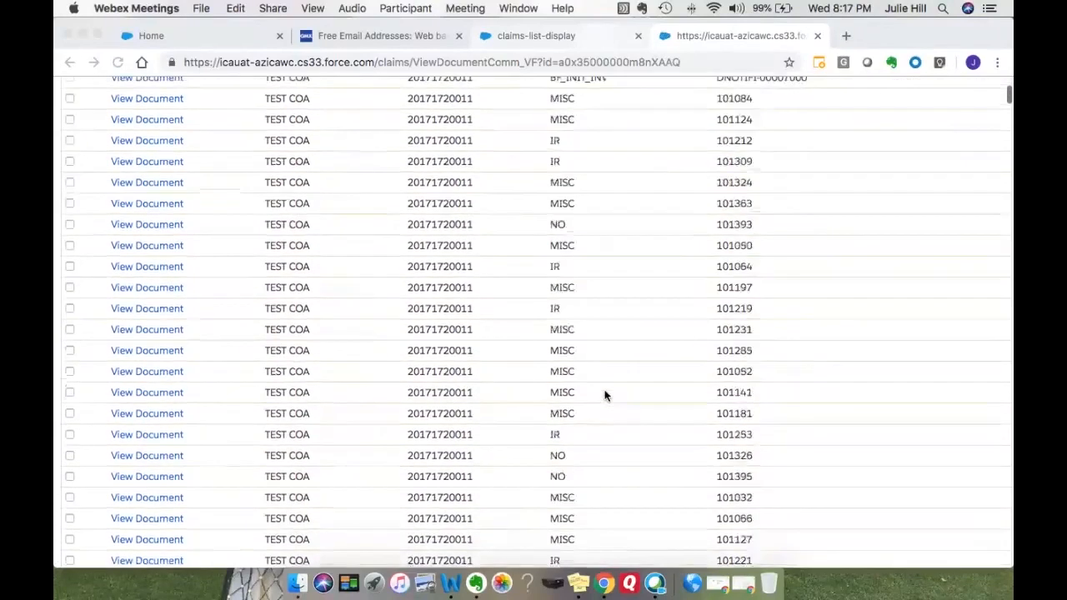
pyautogui.scroll(3)
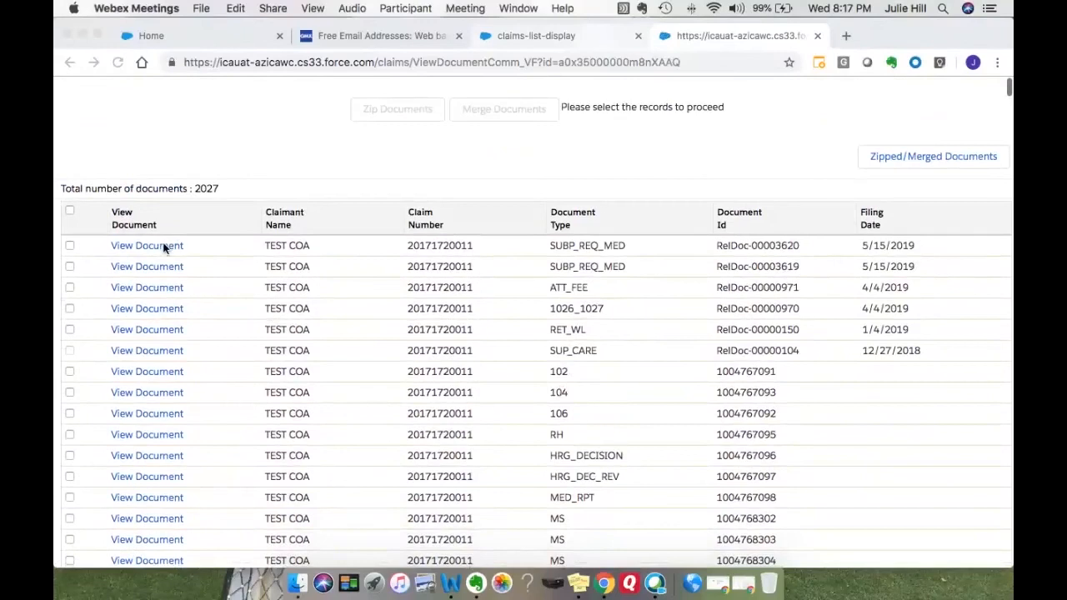
pyautogui.moveTo(163, 253)
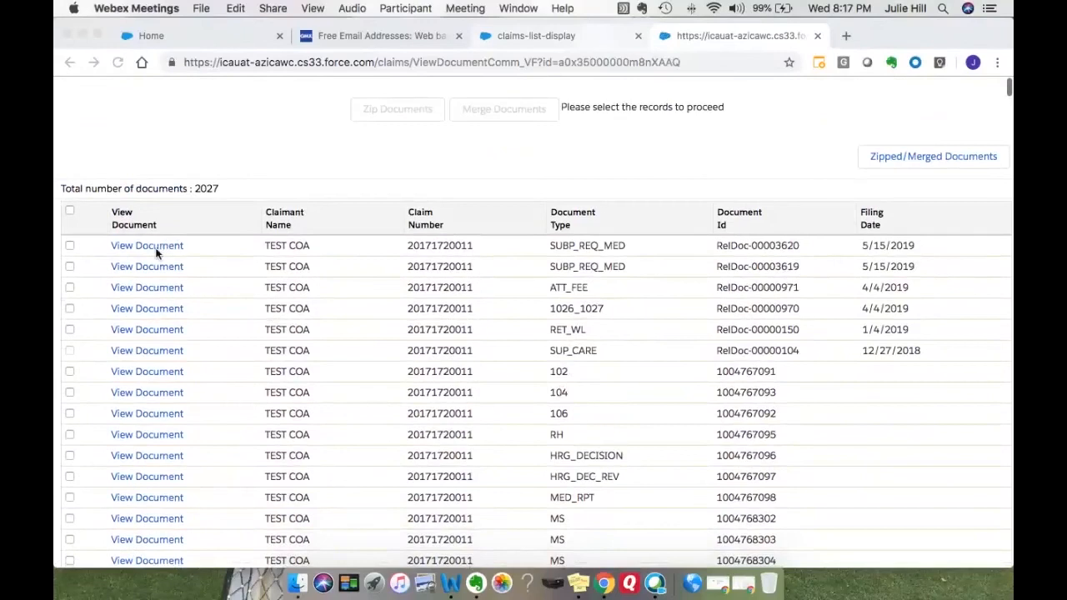
pyautogui.moveTo(81, 257)
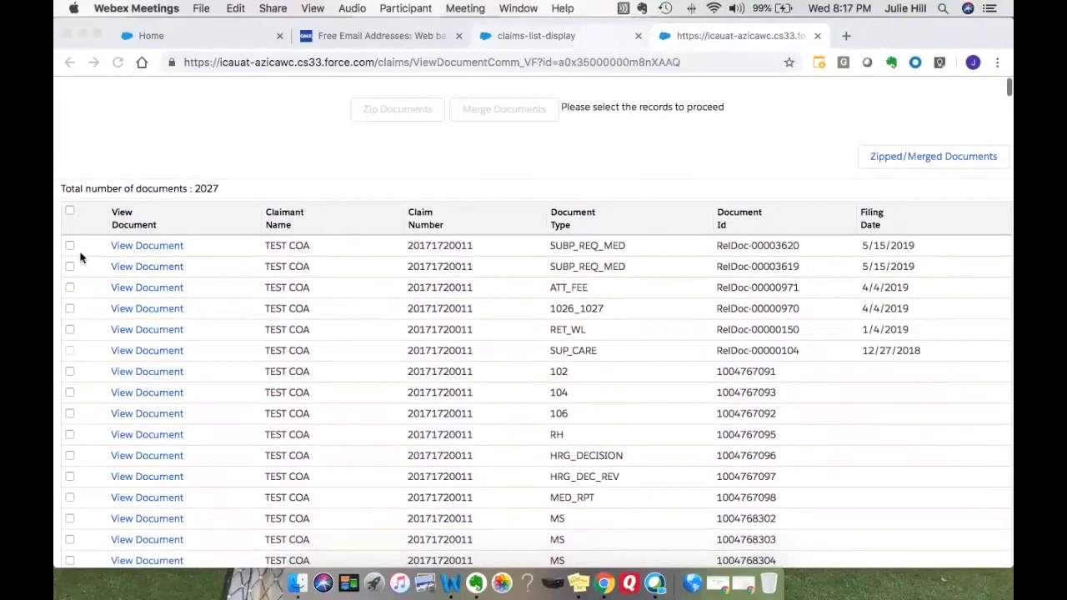